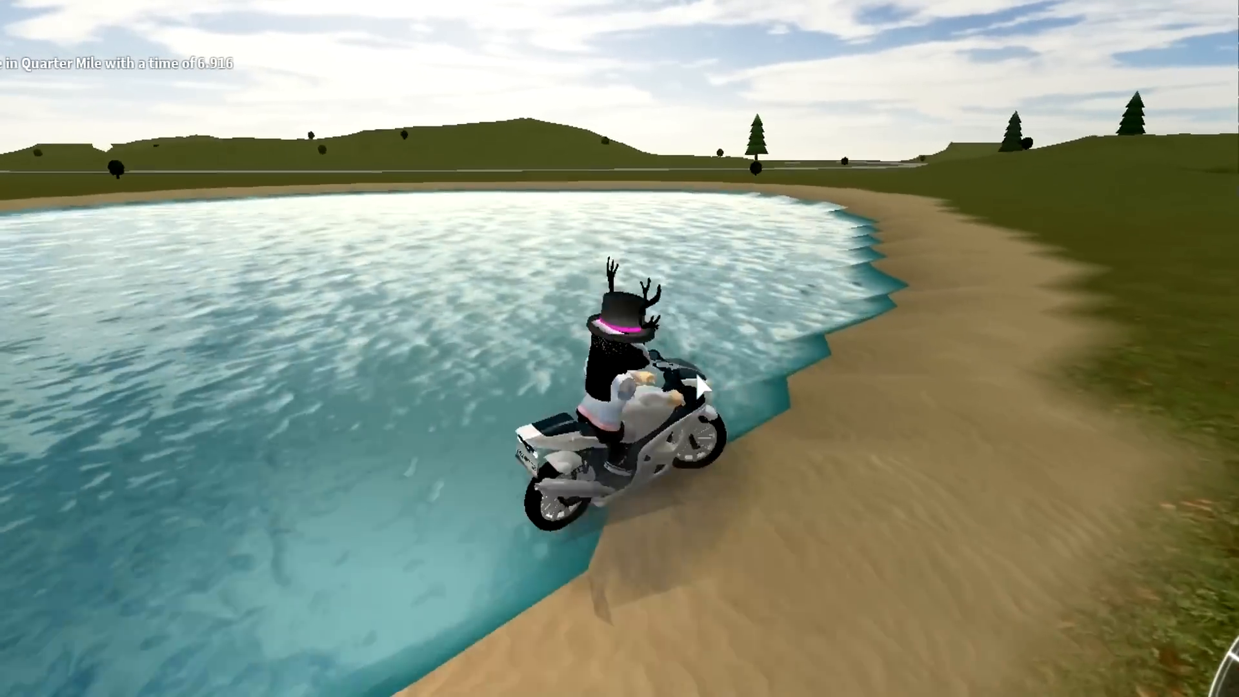
pyautogui.moveTo(703, 386)
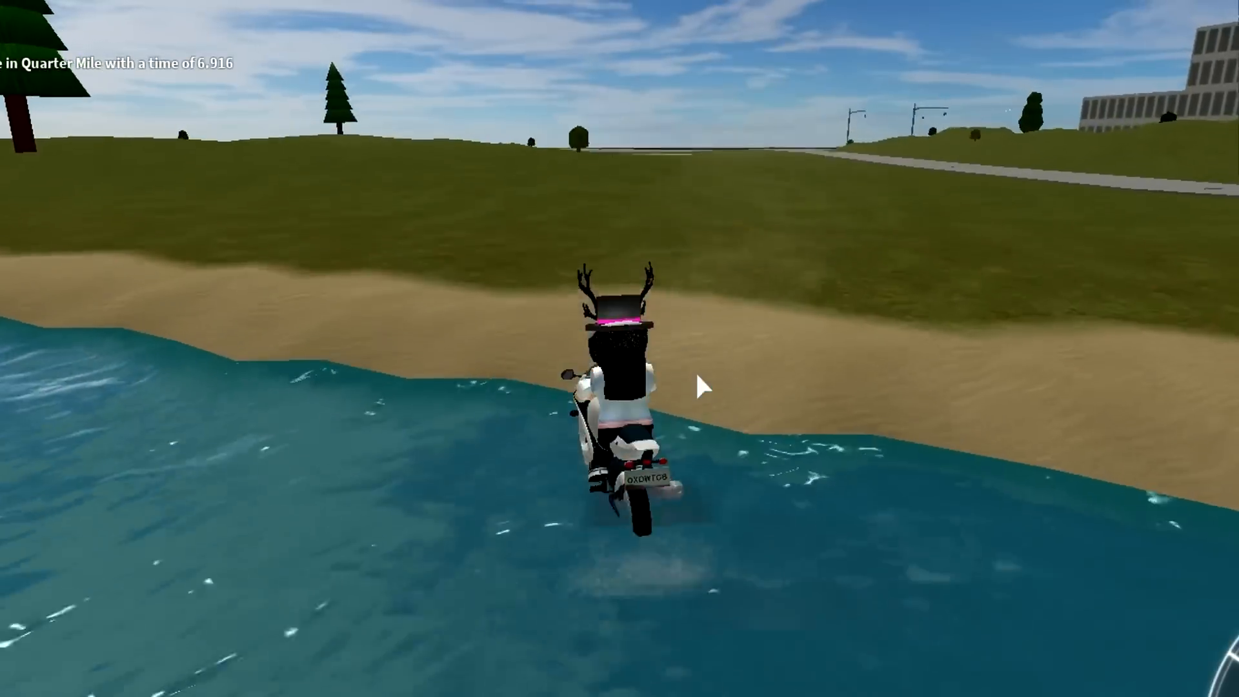